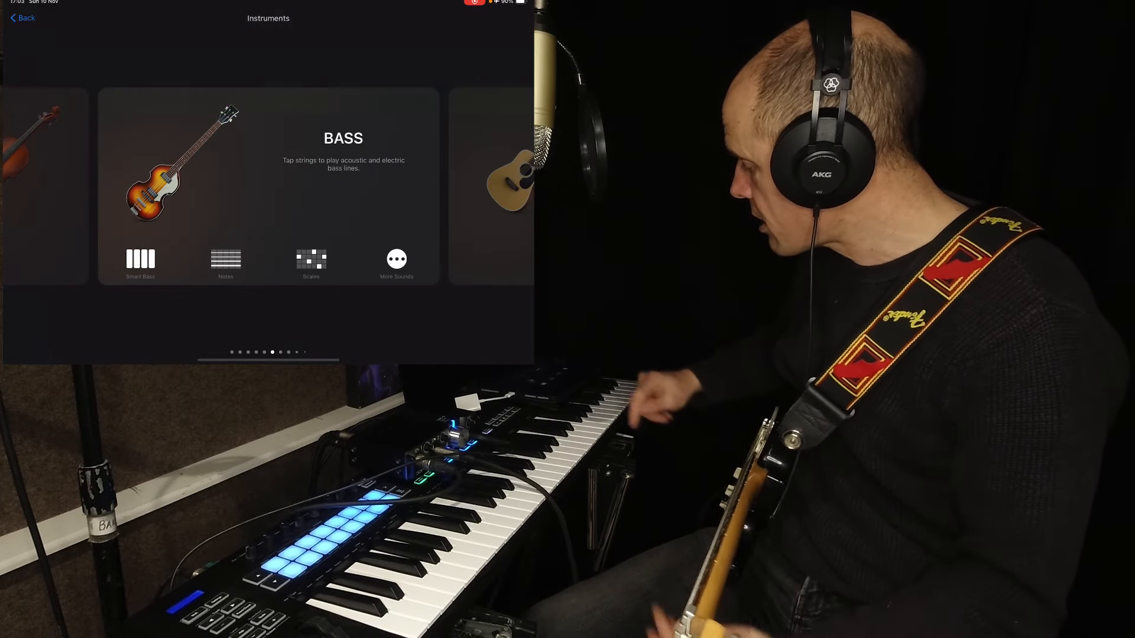
Swipe through the Instruments browser toward the Guitar Amp
{"action": "scroll", "scroll_direction": "left", "scroll_amount": 3}
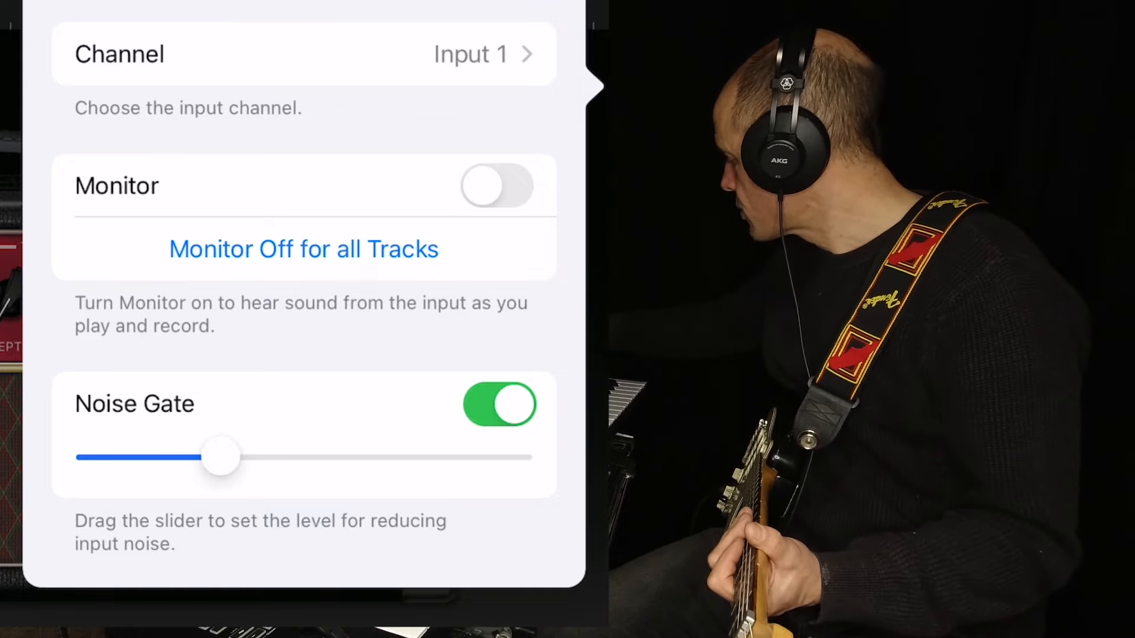
Set the amp track's input channel to Input 2
{"action": "left_click", "coordinate": [497, 187]}
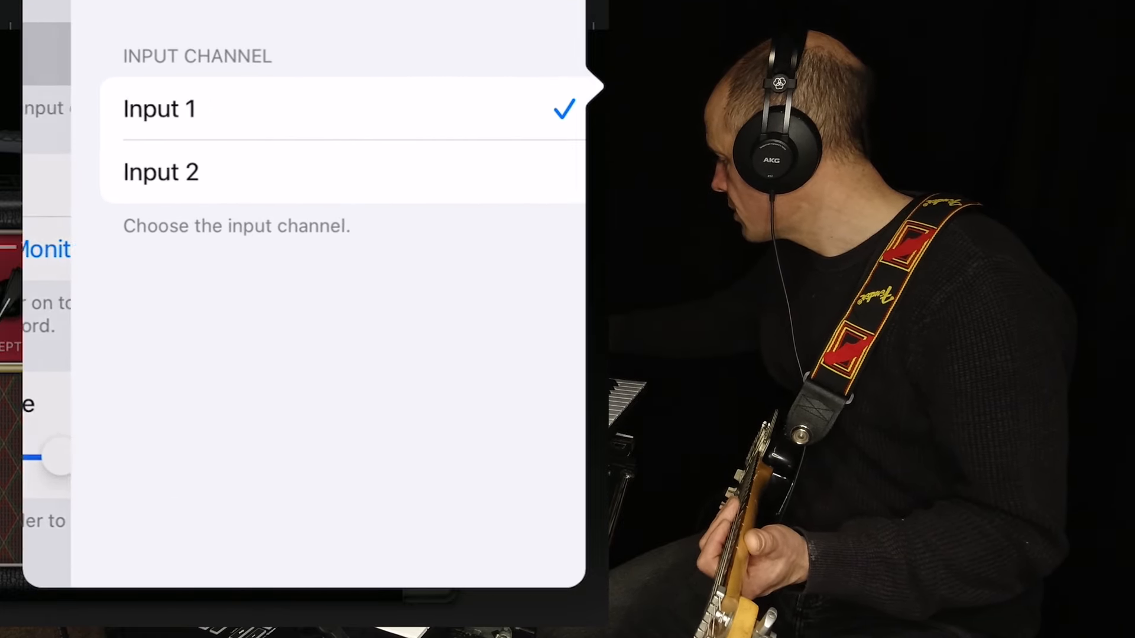
{"action": "left_click", "coordinate": [161, 172]}
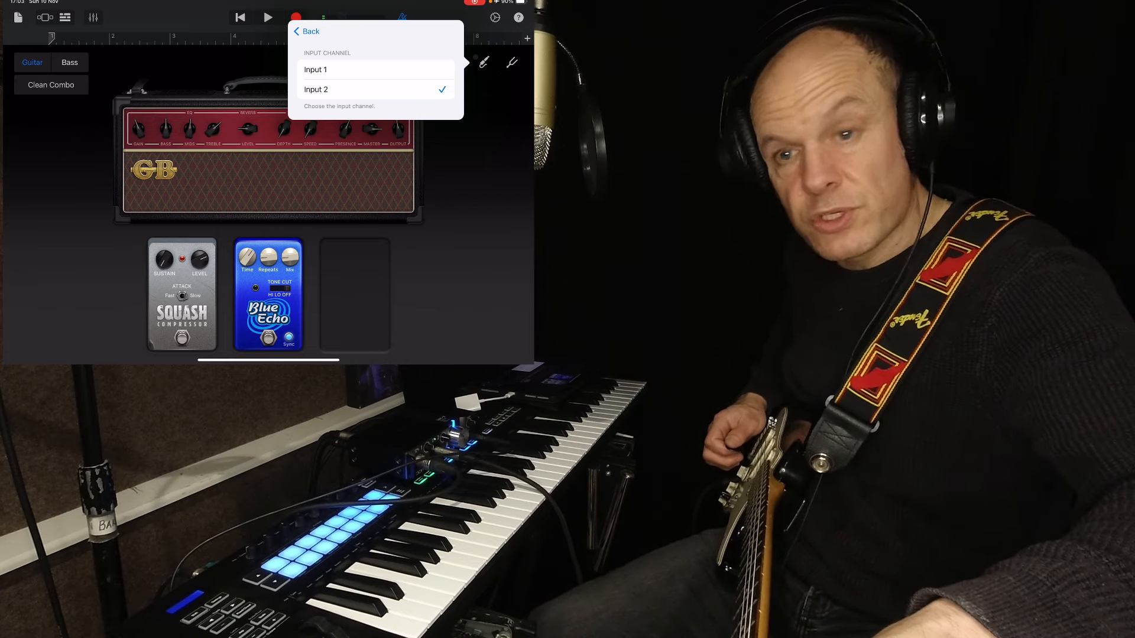
Dismiss Input Settings to show the amp with its compressor and echo pedals
{"action": "left_click", "coordinate": [307, 31]}
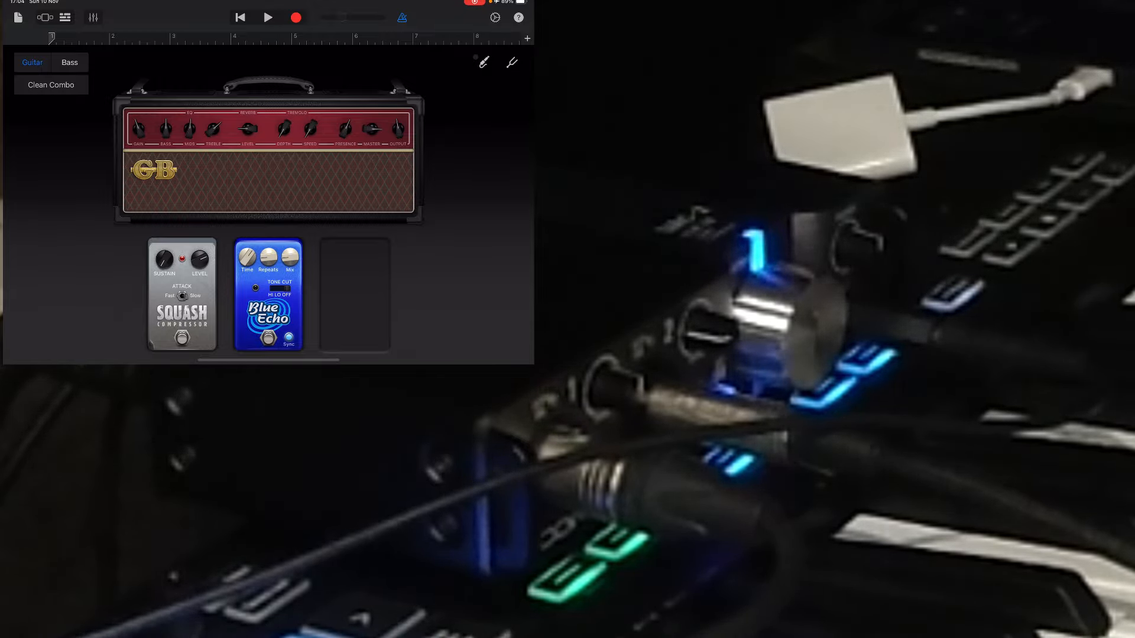
Audition the guitar sound against the song, then stop playback
{"action": "left_click", "coordinate": [271, 16]}
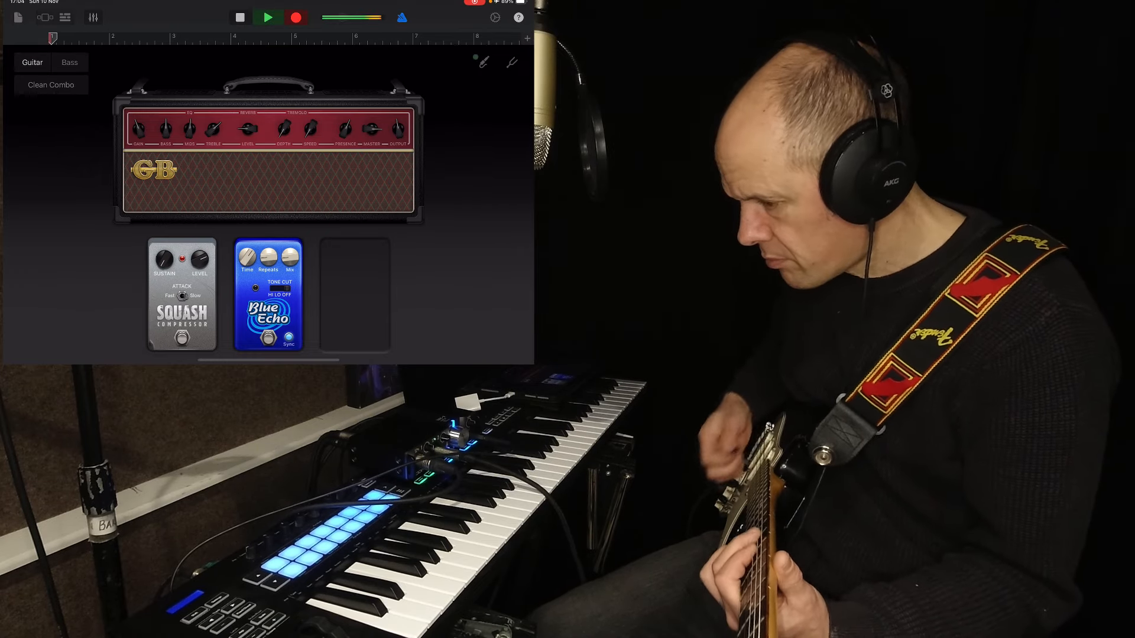
{"action": "left_click", "coordinate": [267, 16]}
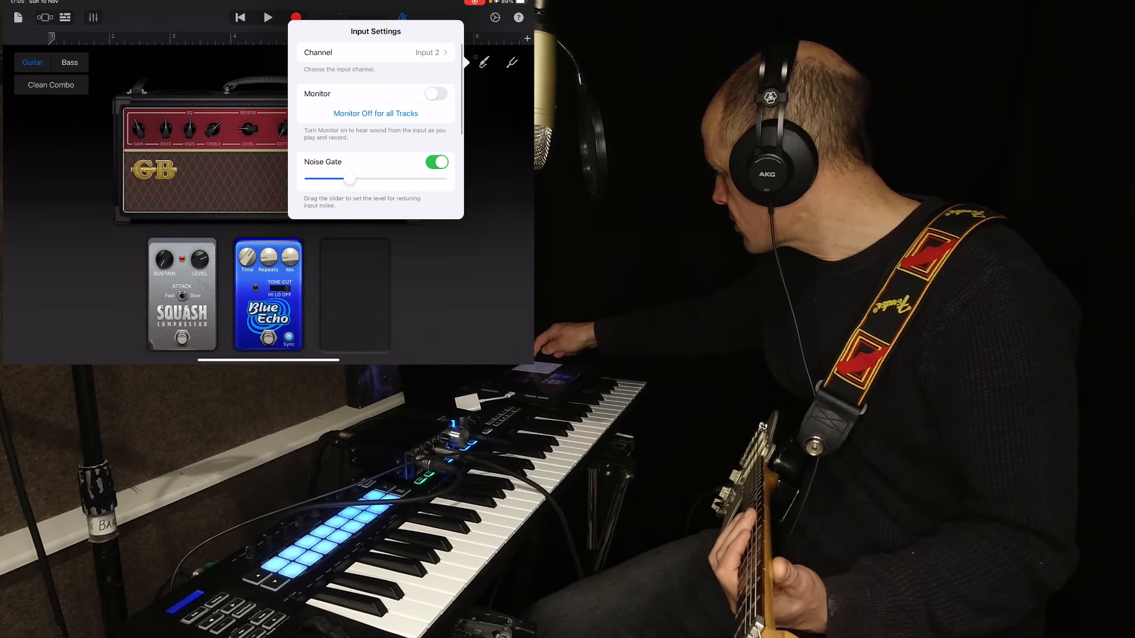
Close Input Settings and switch the amp to Chrome Clean with a Heavenly Chorus pedal
{"action": "left_click", "coordinate": [435, 93]}
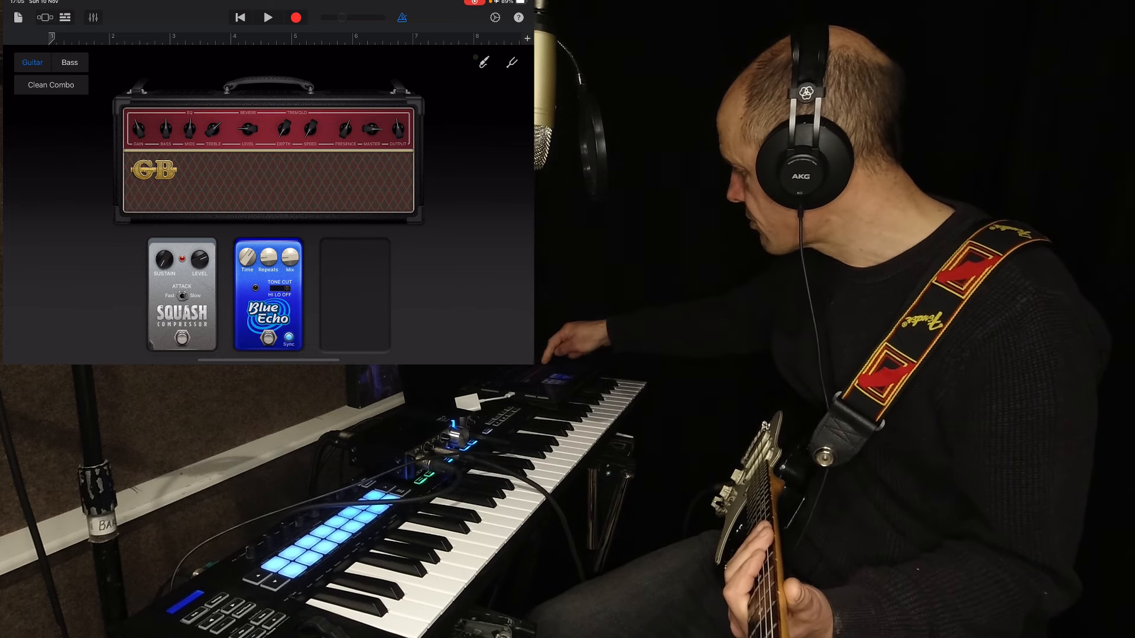
{"action": "left_click", "coordinate": [50, 85]}
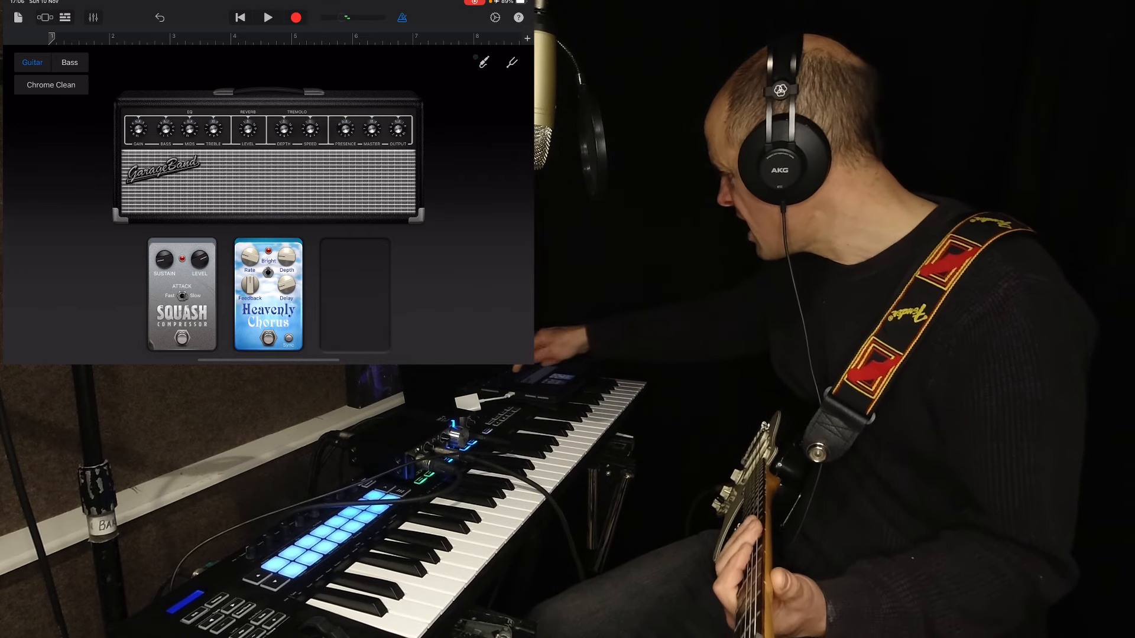
Record a guitar take with the Chrome Clean sound and stop
{"action": "left_click", "coordinate": [63, 17]}
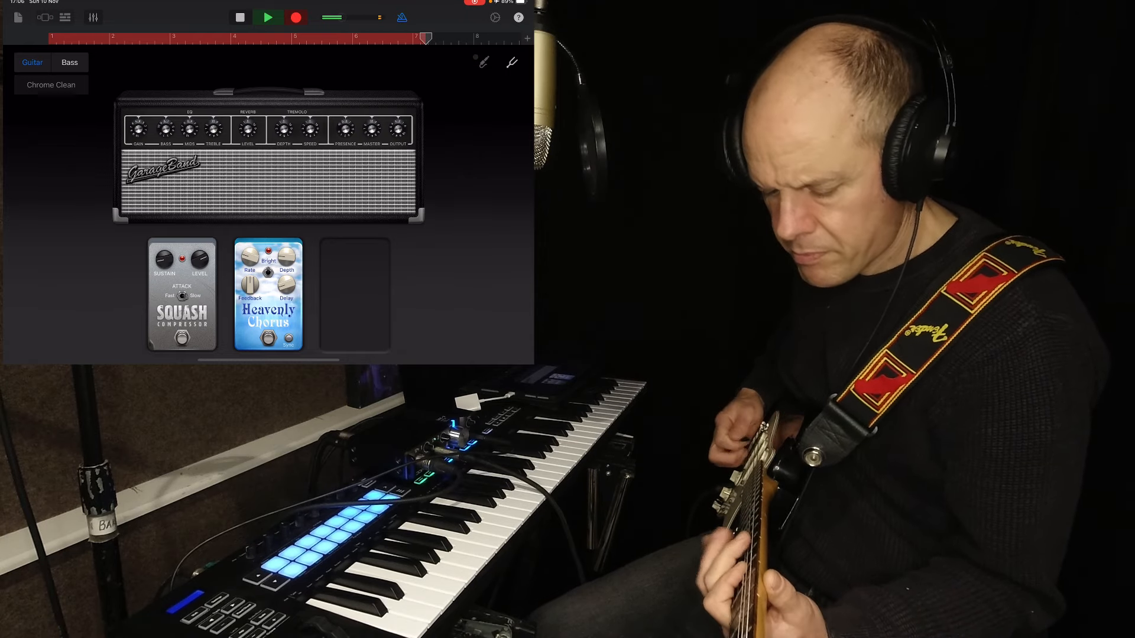
{"action": "left_click", "coordinate": [265, 17]}
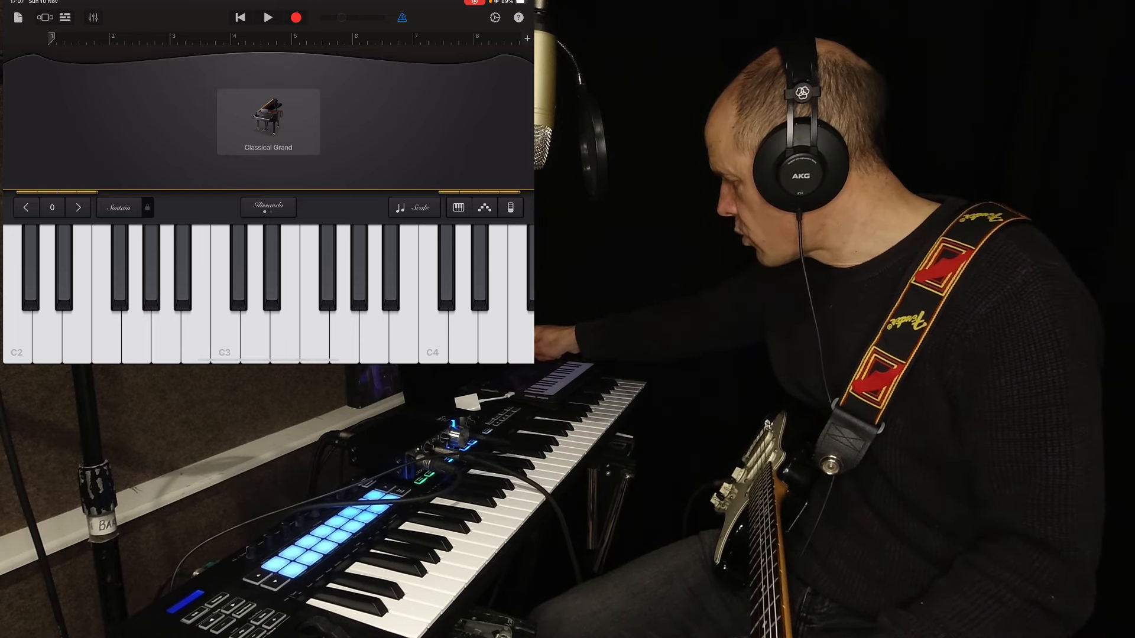
Record the Classical Grand piano part after the count-in
{"action": "left_click", "coordinate": [269, 16]}
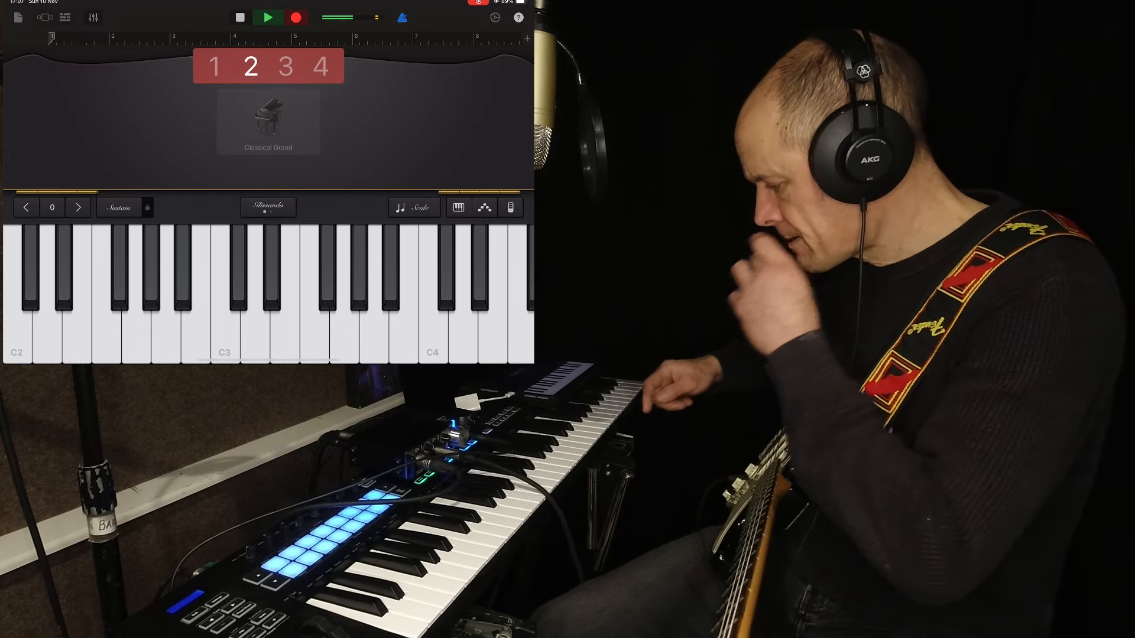
{"action": "left_click", "coordinate": [270, 17]}
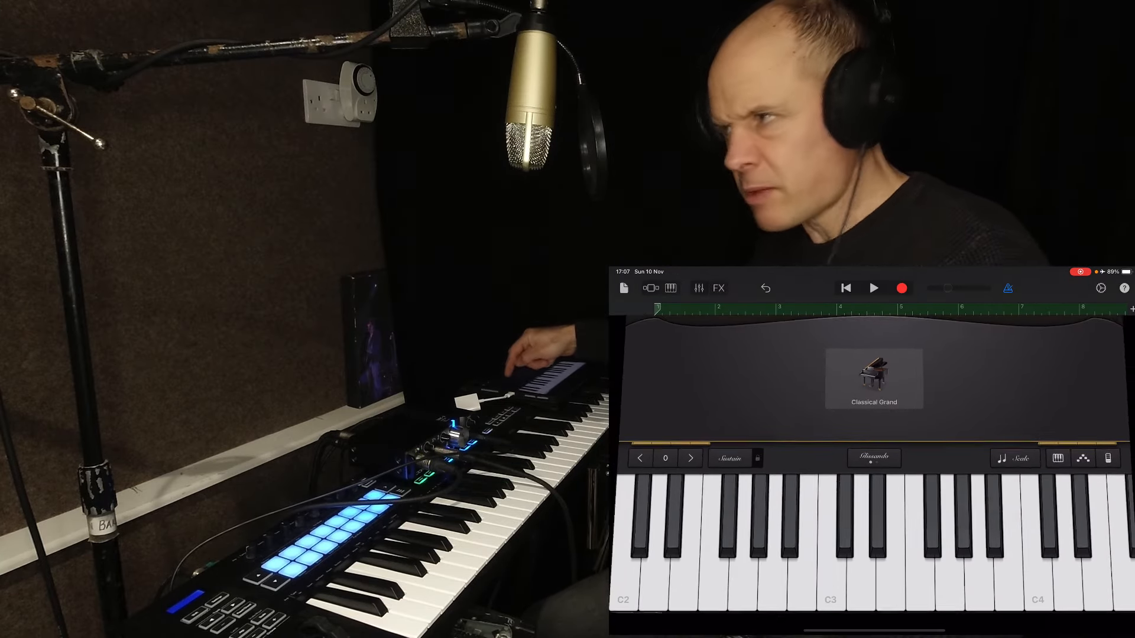
Add an Audio Recorder track with the Studio Lead Vocals preset
{"action": "left_click", "coordinate": [650, 287]}
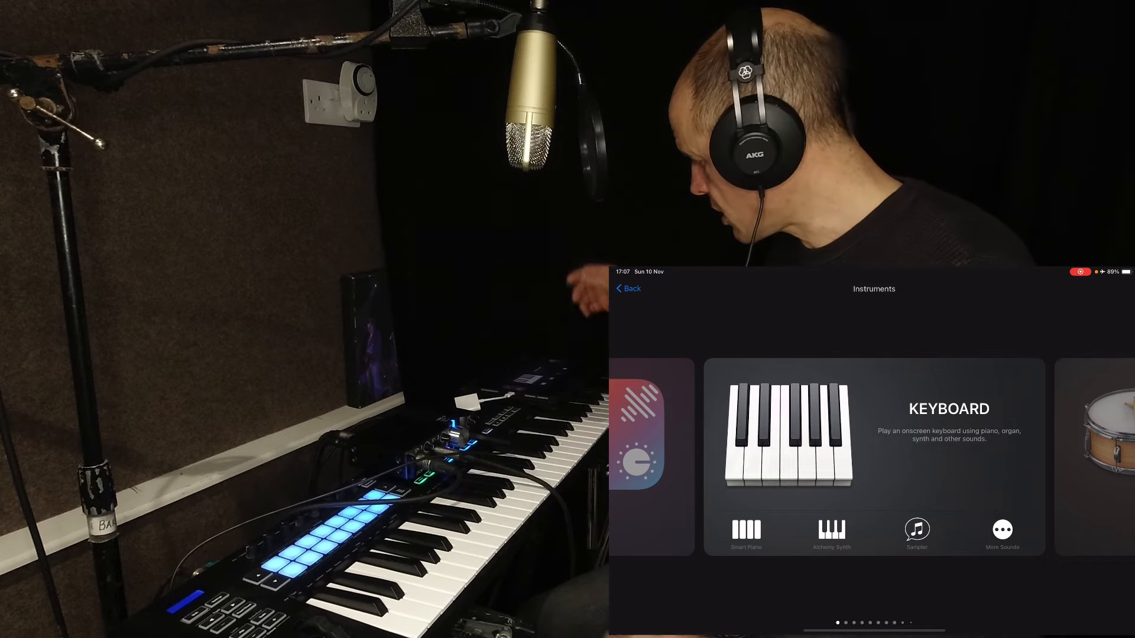
{"action": "scroll", "scroll_direction": "left", "scroll_amount": 3}
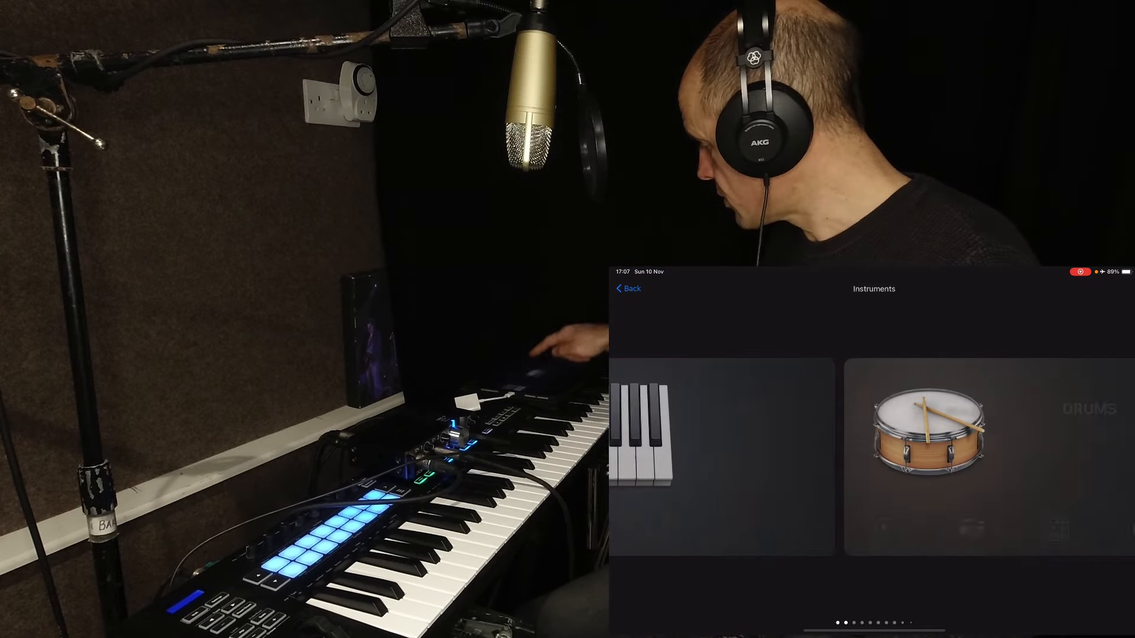
{"action": "scroll", "scroll_direction": "left", "scroll_amount": 3}
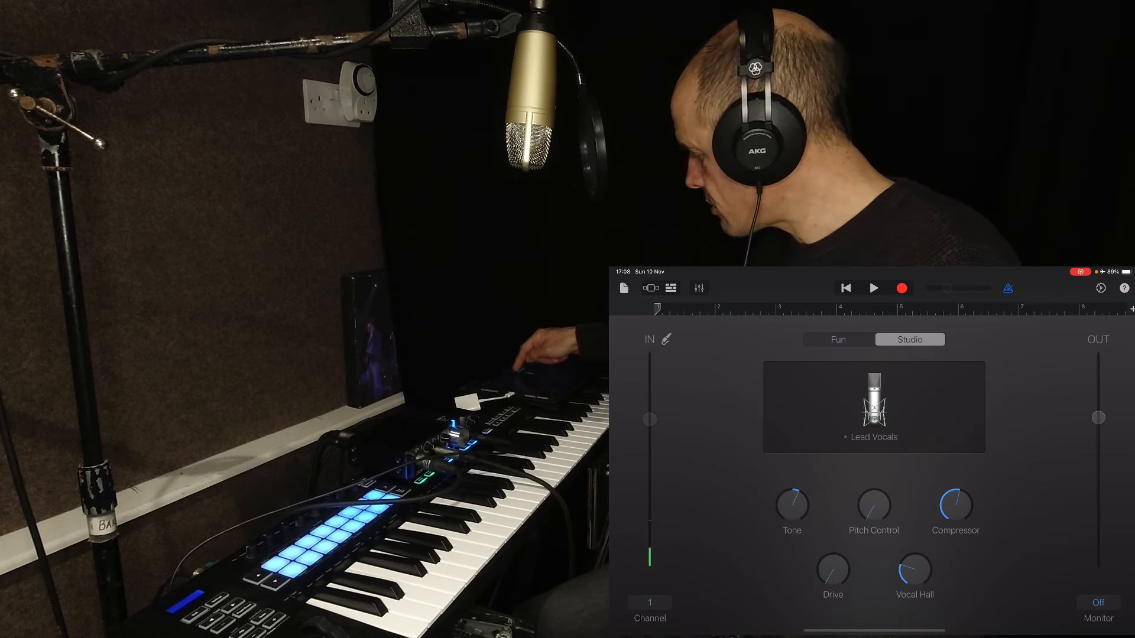
{"action": "left_click", "coordinate": [837, 339]}
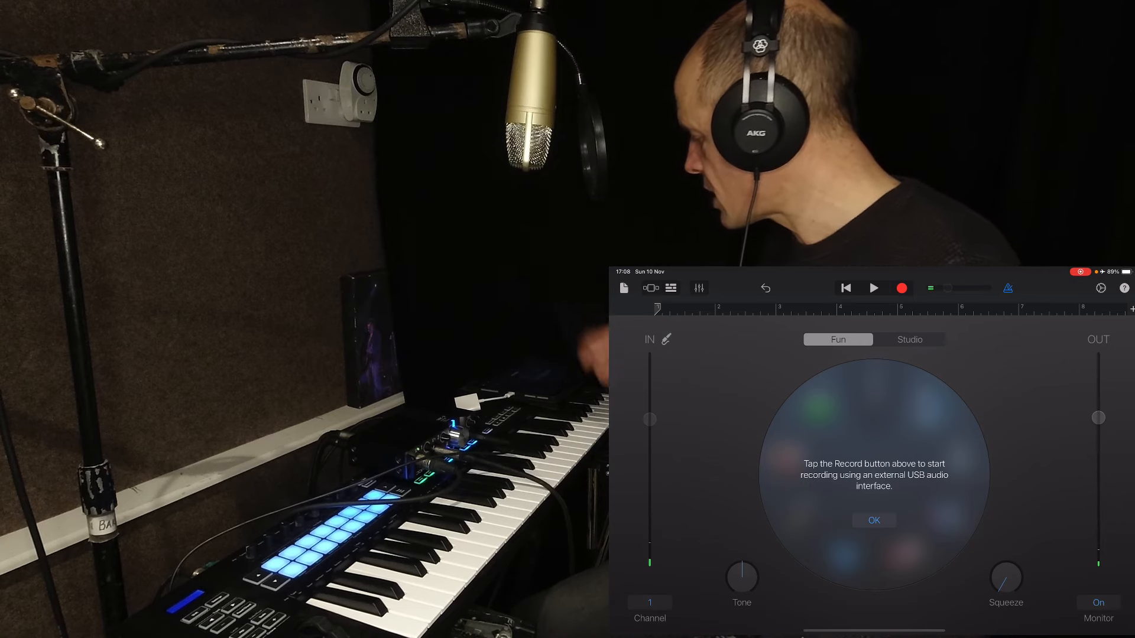
Record a lead vocal take on the Audio Recorder track
{"action": "left_click", "coordinate": [875, 521]}
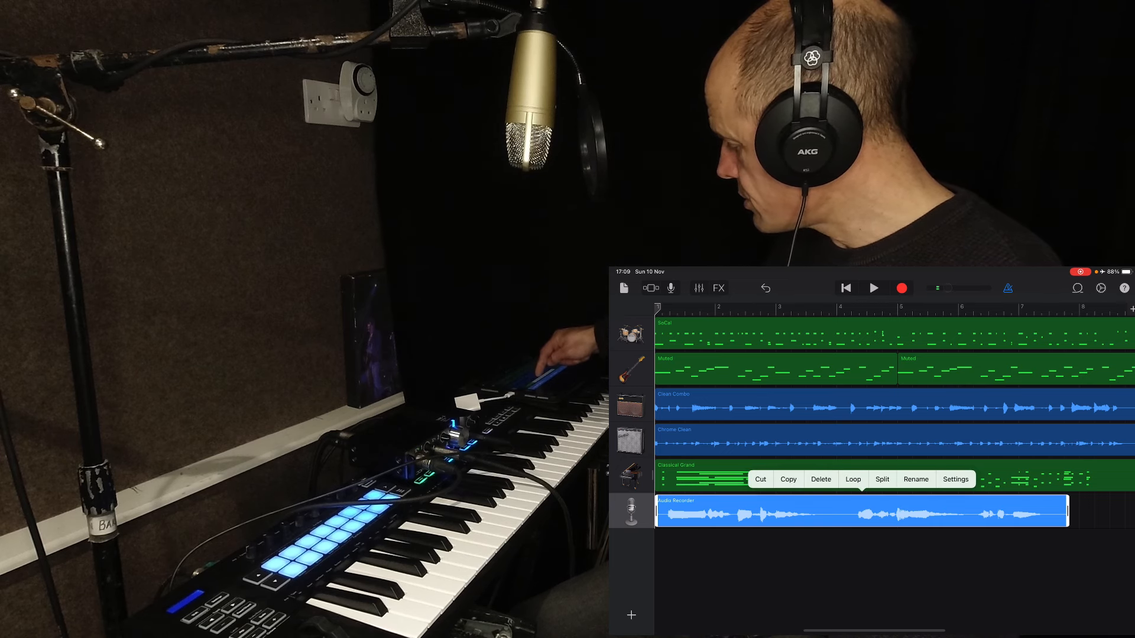
Delete the earlier vocal take and record a fresh lead vocal
{"action": "left_click", "coordinate": [821, 479]}
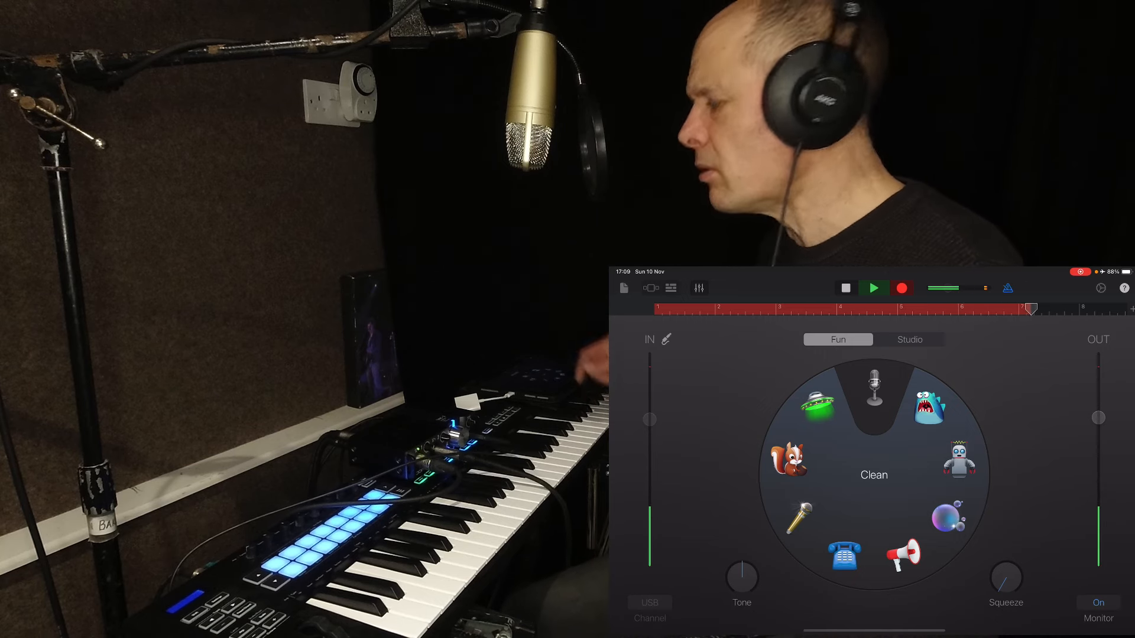
{"action": "left_click", "coordinate": [902, 287]}
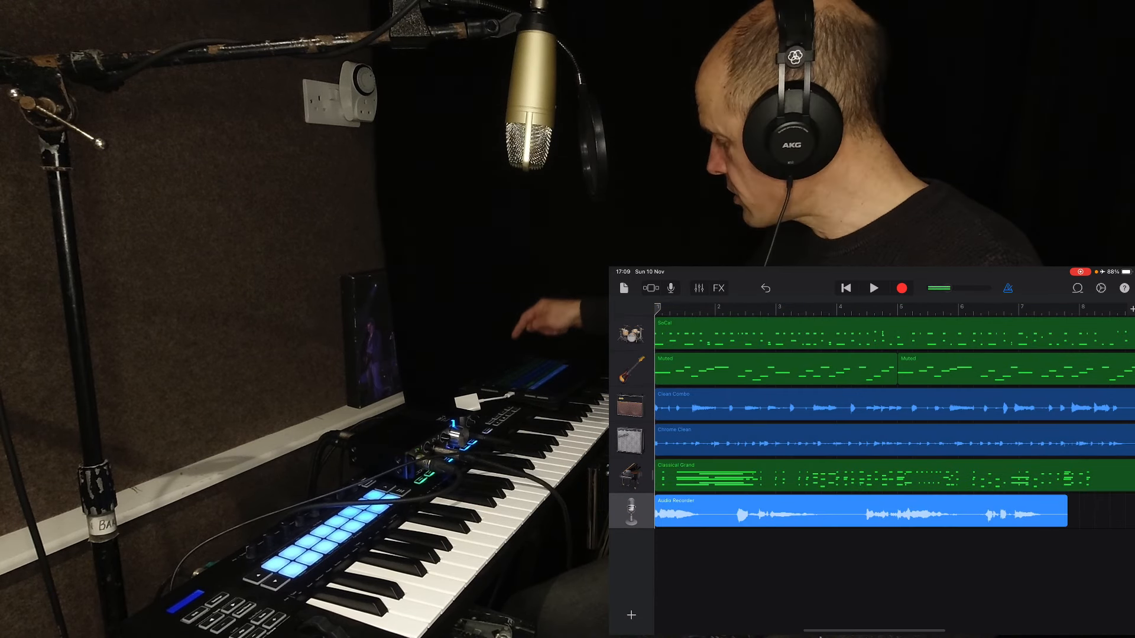
Raise the Reverb slider on the lead vocal track's Master Effects
{"action": "left_click", "coordinate": [873, 287]}
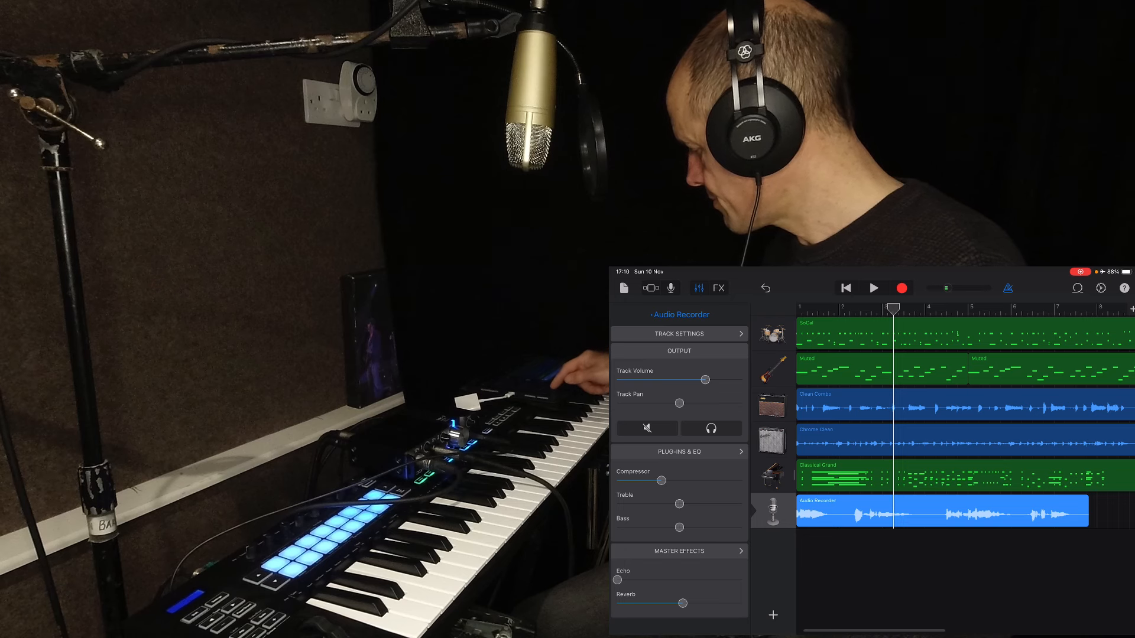
{"action": "left_click", "coordinate": [873, 287]}
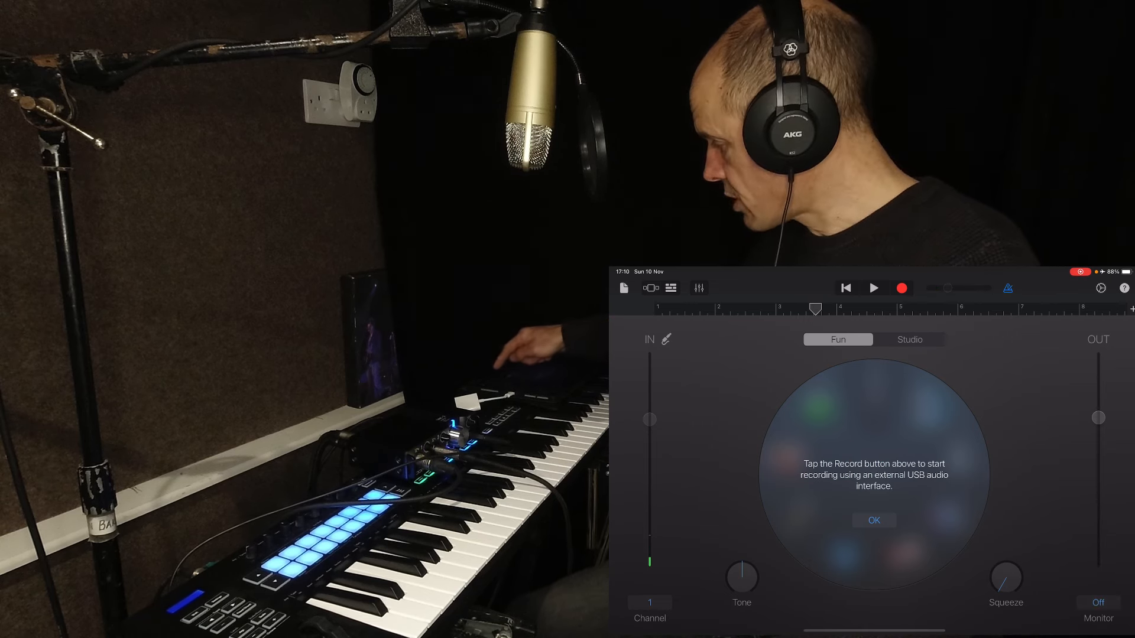
Record a backing vocal take on the second Audio Recorder track and stop recording
{"action": "left_click", "coordinate": [873, 520]}
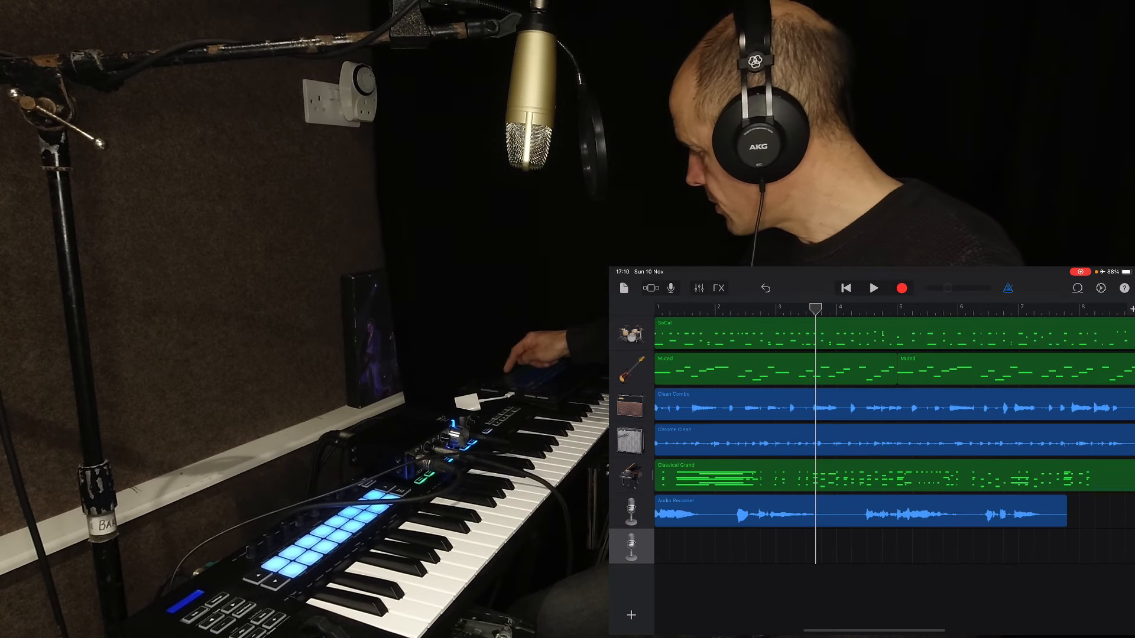
{"action": "left_click", "coordinate": [874, 287]}
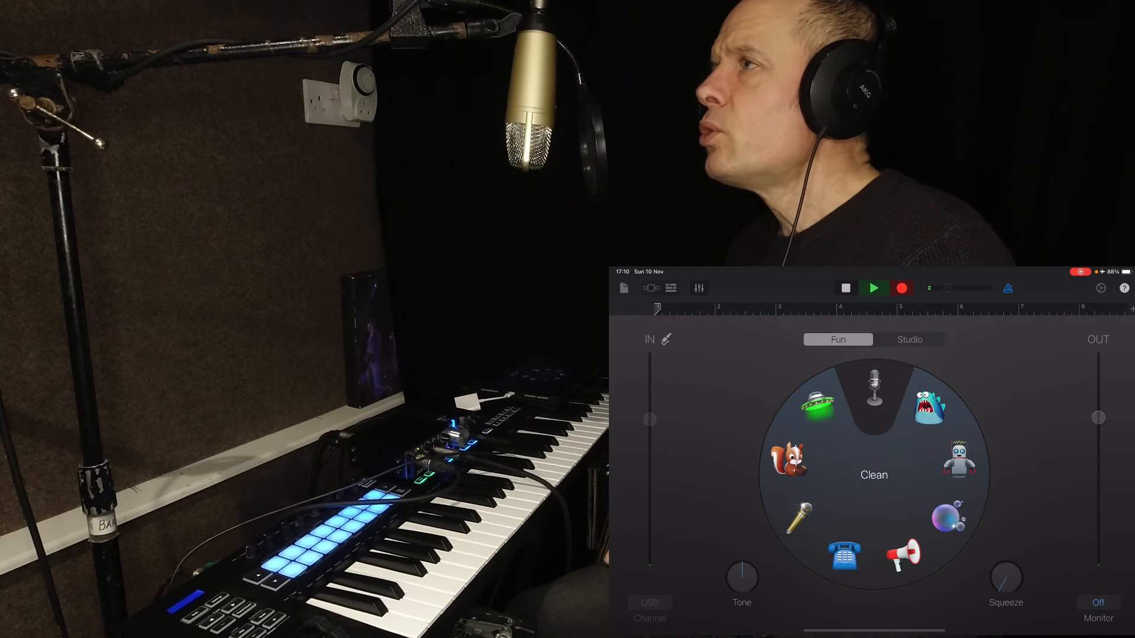
{"action": "left_click", "coordinate": [873, 288]}
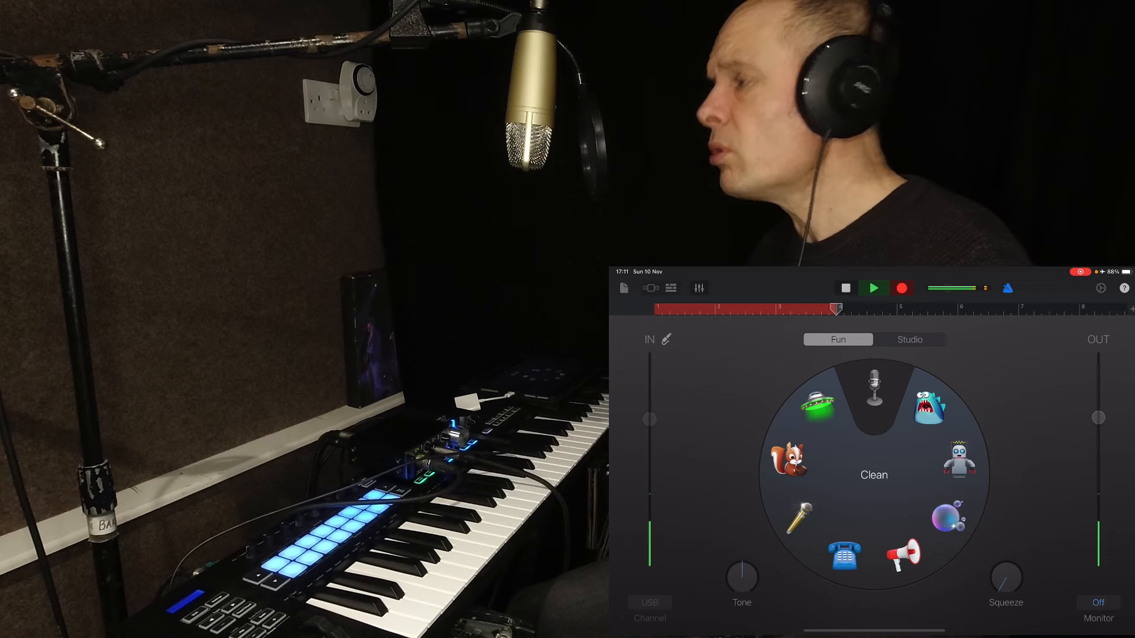
{"action": "left_click", "coordinate": [845, 287]}
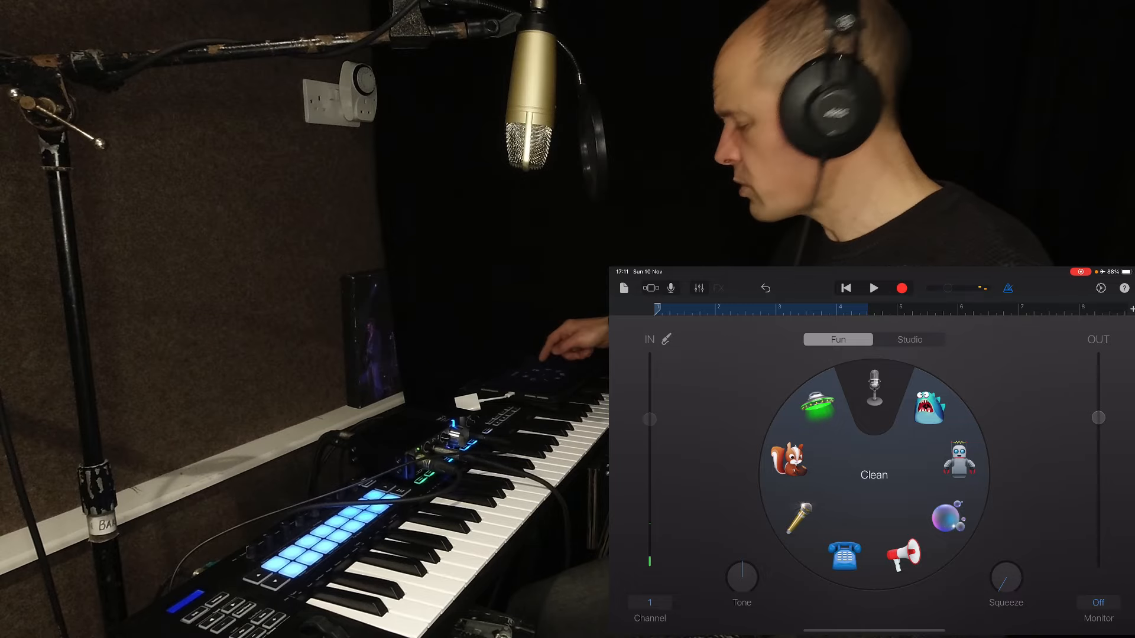
Add another Audio Recorder track and record a further backing vocal take on it
{"action": "left_click", "coordinate": [650, 289]}
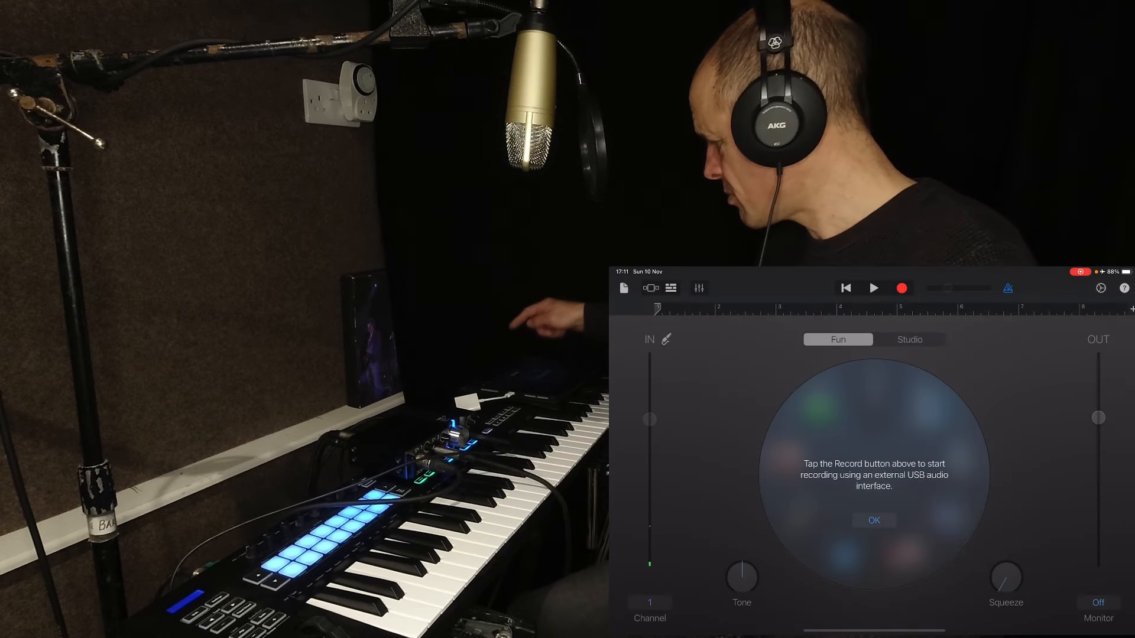
{"action": "left_click", "coordinate": [901, 287]}
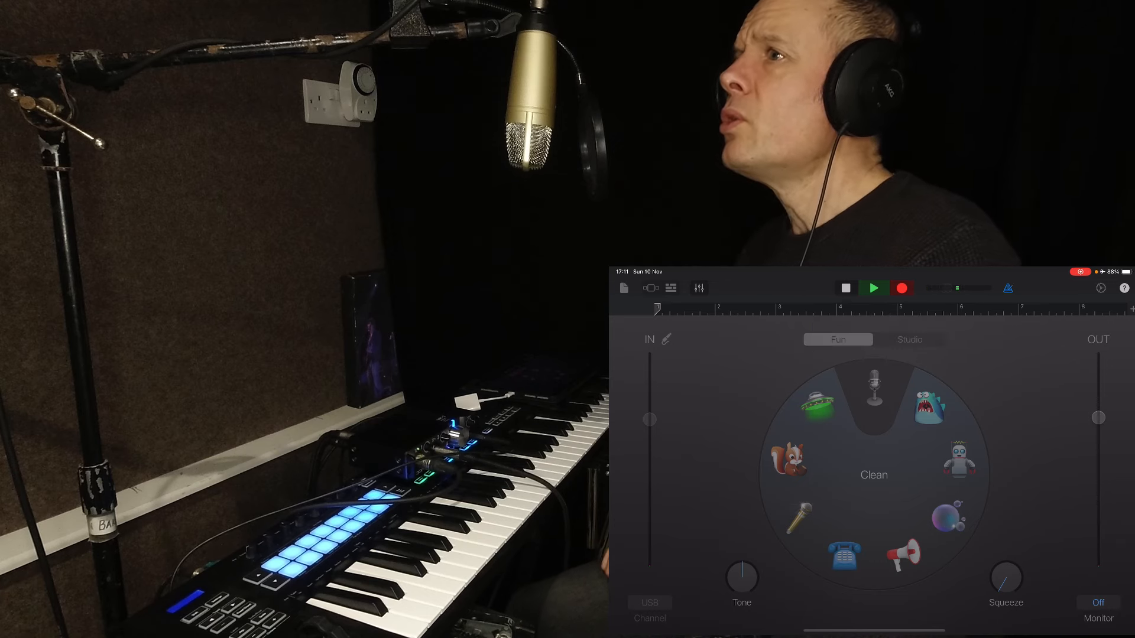
{"action": "left_click", "coordinate": [873, 287]}
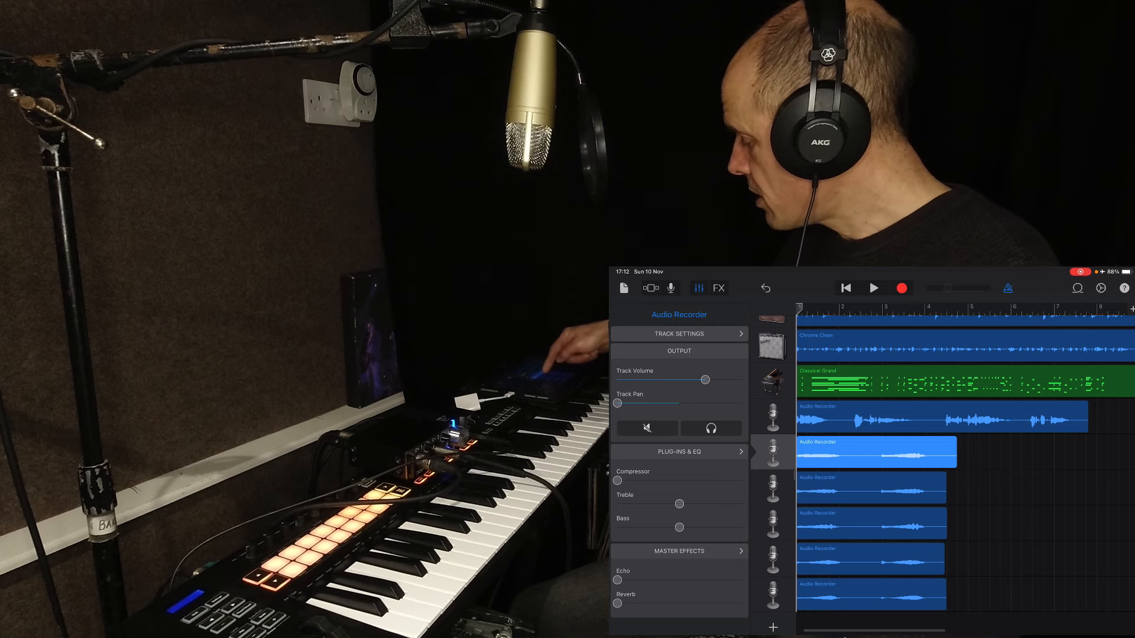
Set the first backing vocal's Reverb to about half and play the song back
{"action": "left_click", "coordinate": [870, 487]}
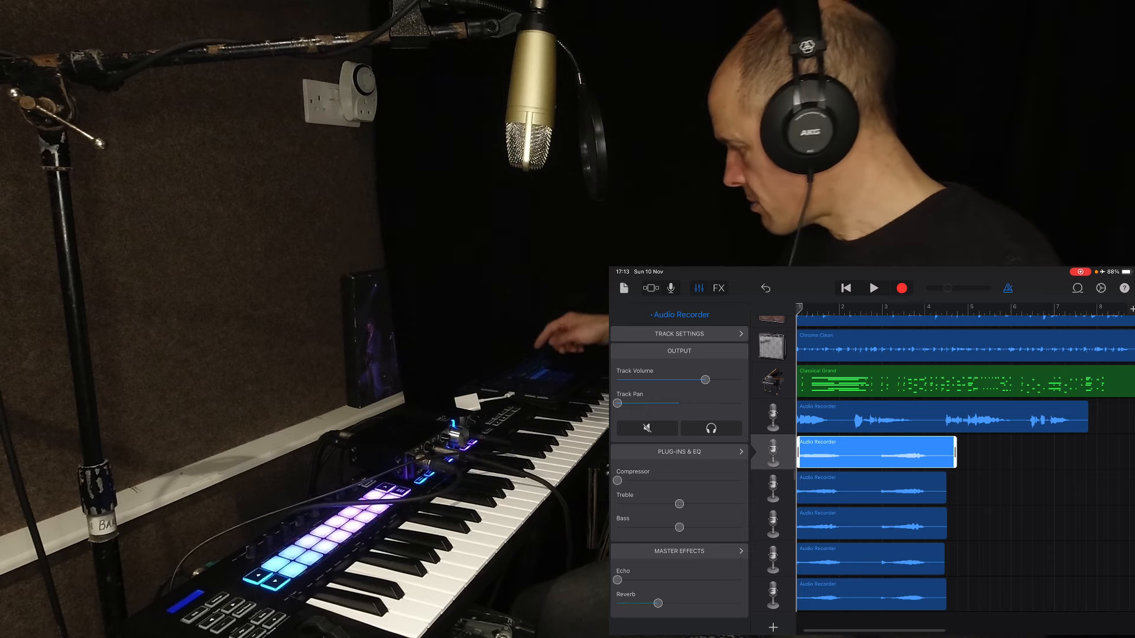
{"action": "left_click", "coordinate": [873, 287]}
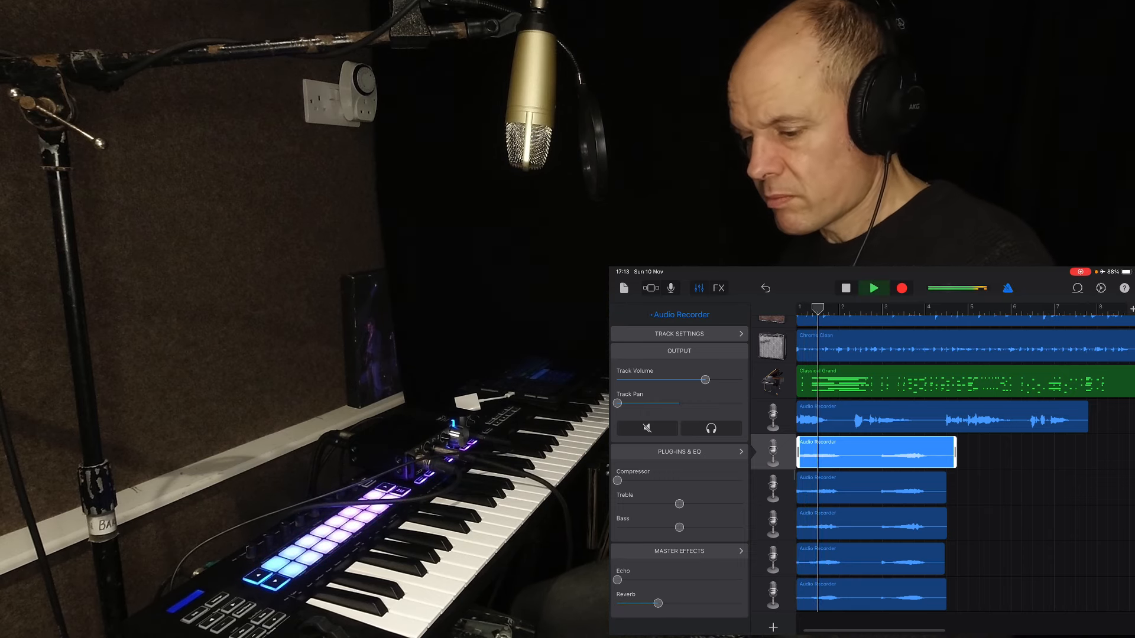